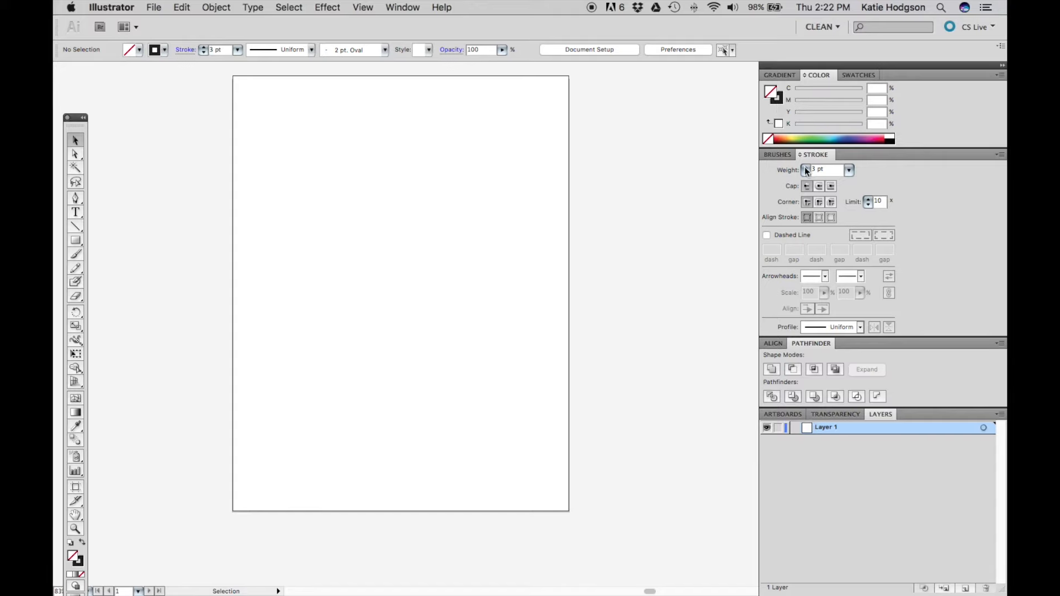
Raise the stroke weight from 3 pt to 4 pt in the Stroke panel
{"action": "left_click", "coordinate": [797, 168]}
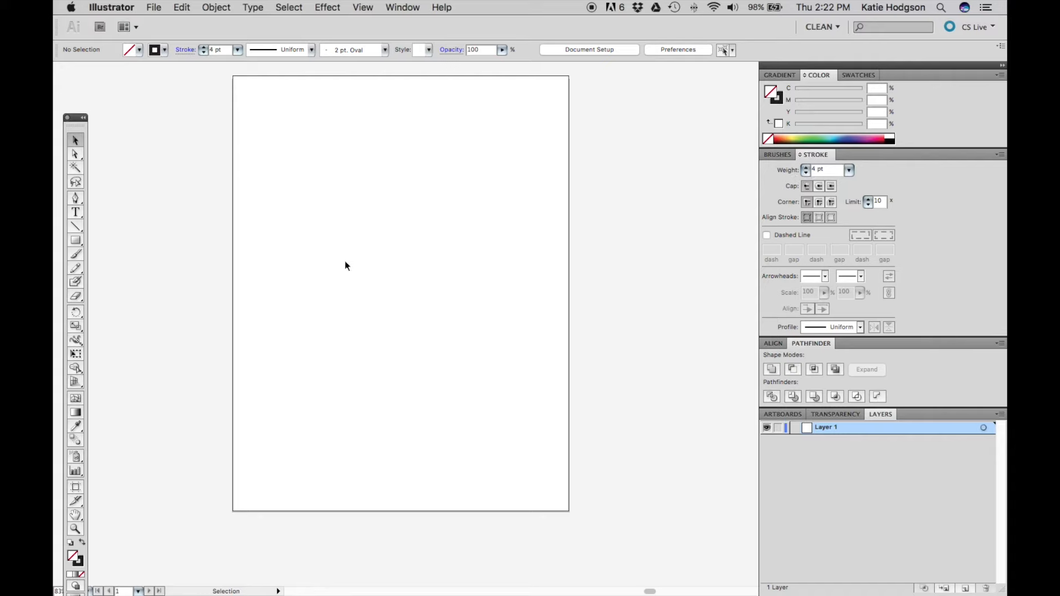
{"action": "mouse_move", "coordinate": [308, 276]}
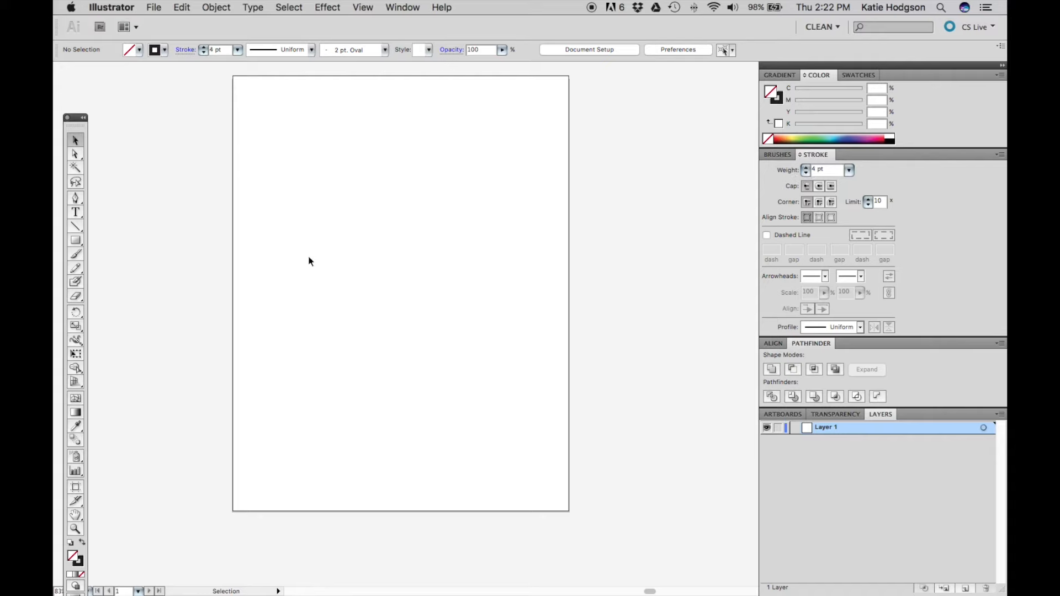
{"action": "mouse_move", "coordinate": [75, 200]}
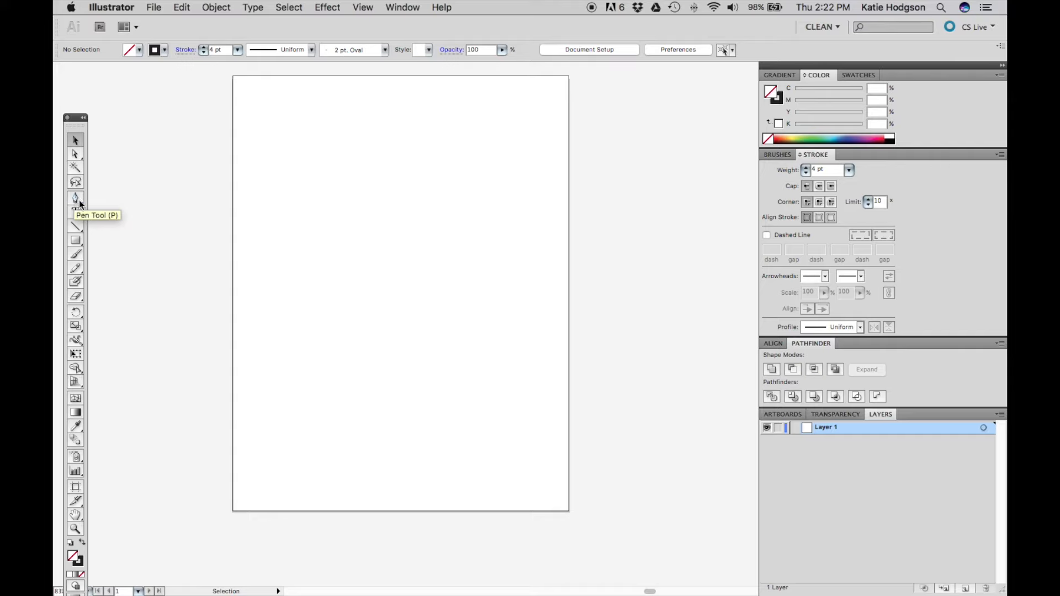
Tear off the Pen tool flyout so the pen and anchor-point tools float as their own panel
{"action": "left_click", "coordinate": [75, 198]}
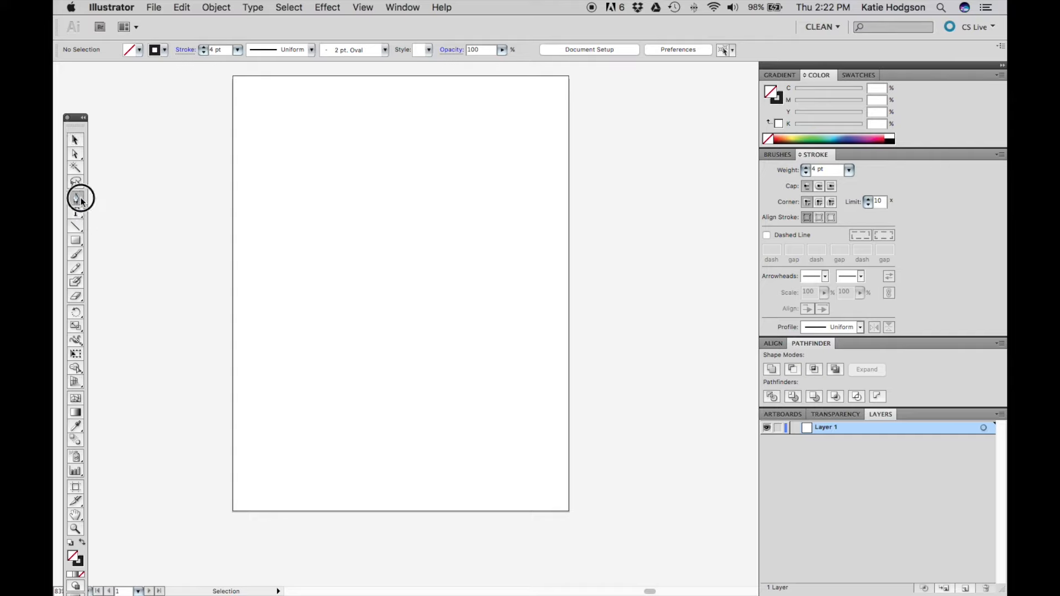
{"action": "left_click", "coordinate": [75, 199]}
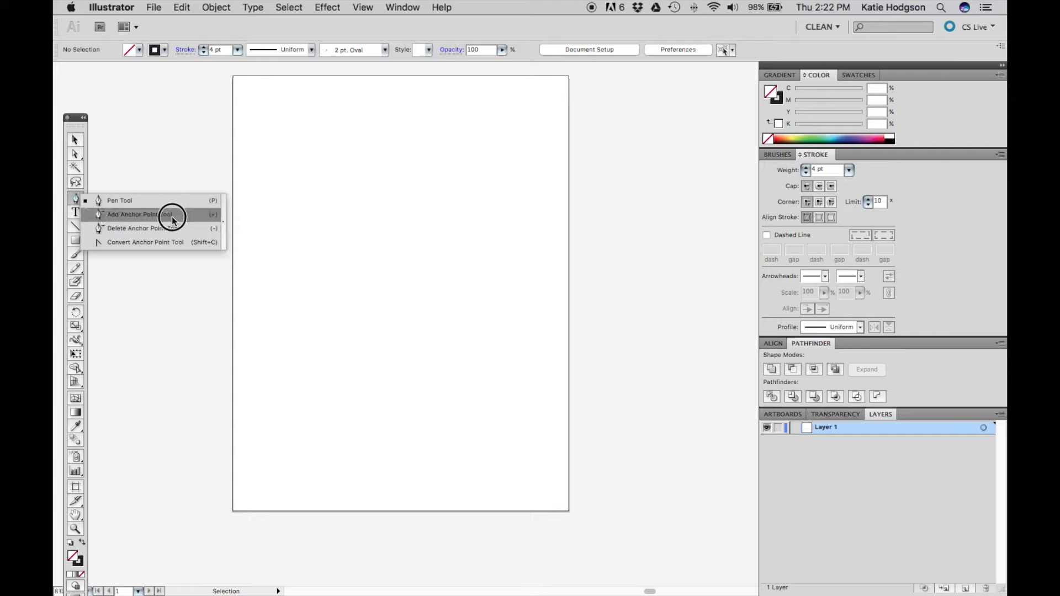
{"action": "mouse_move", "coordinate": [194, 201]}
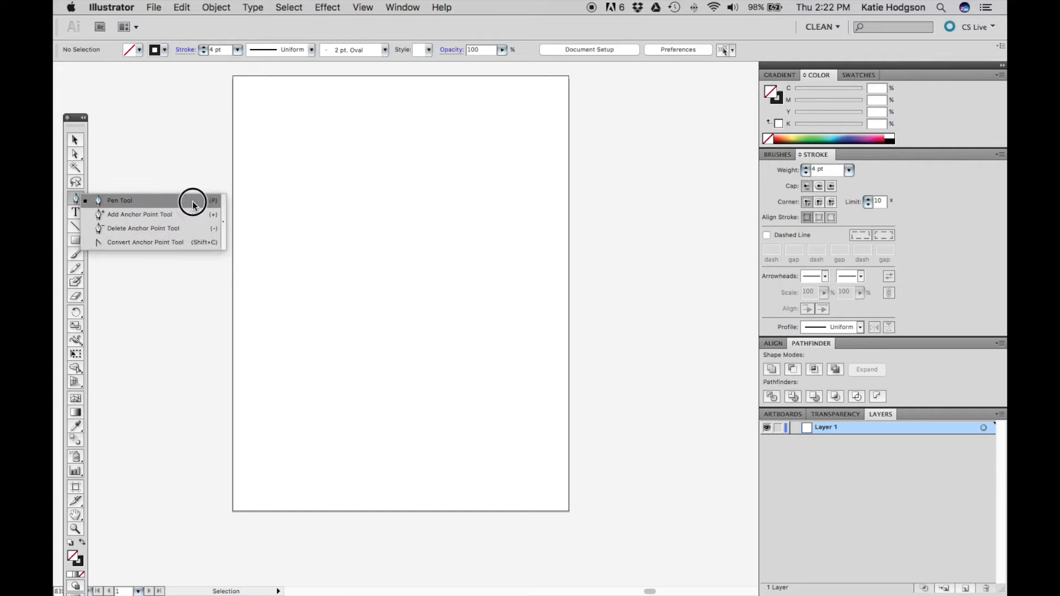
{"action": "mouse_move", "coordinate": [195, 223]}
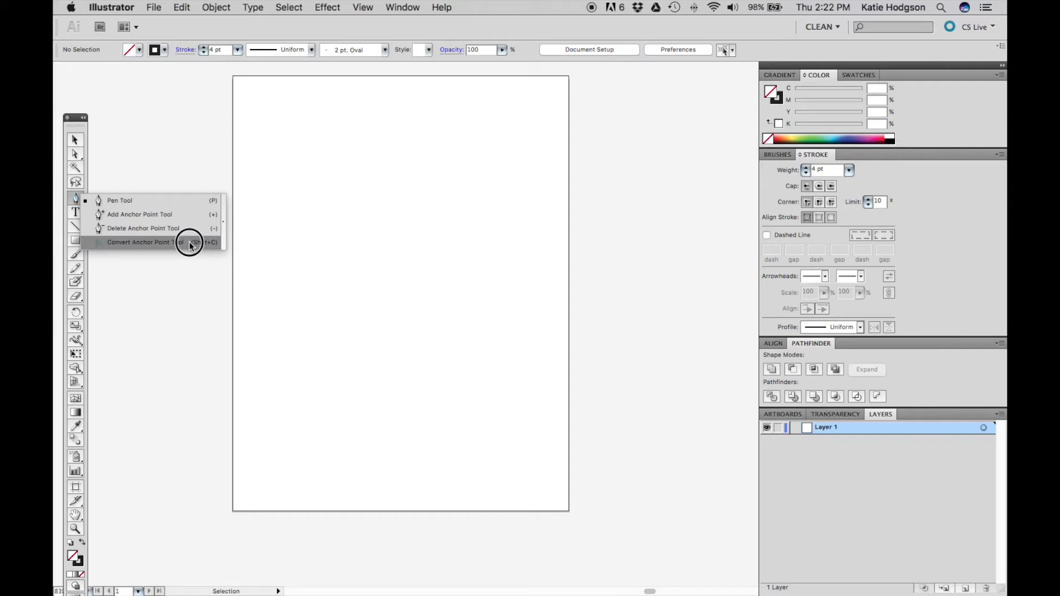
{"action": "mouse_move", "coordinate": [225, 218]}
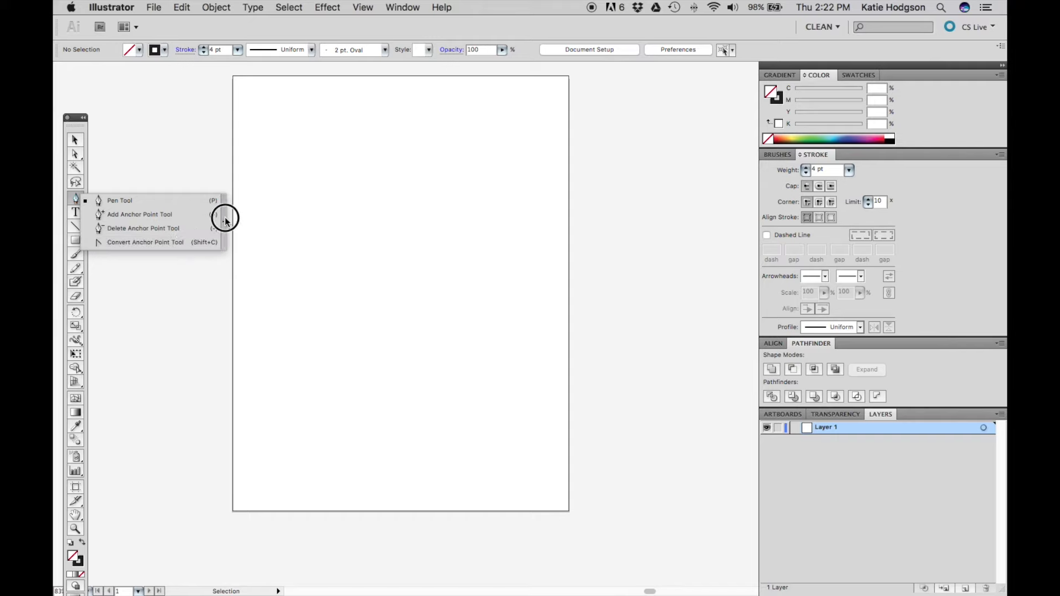
{"action": "mouse_move", "coordinate": [225, 220]}
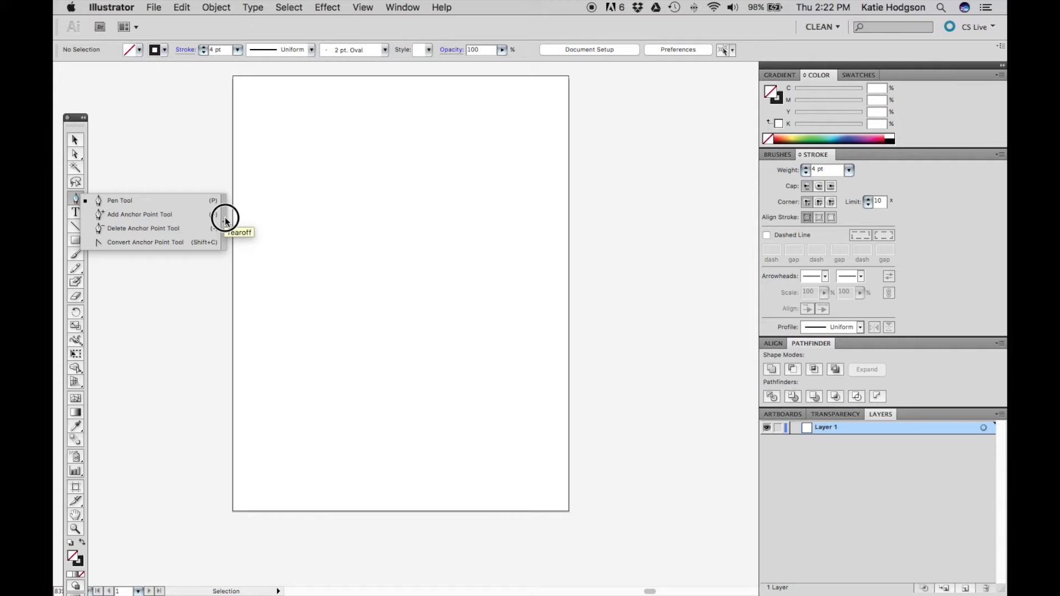
{"action": "left_click", "coordinate": [236, 231]}
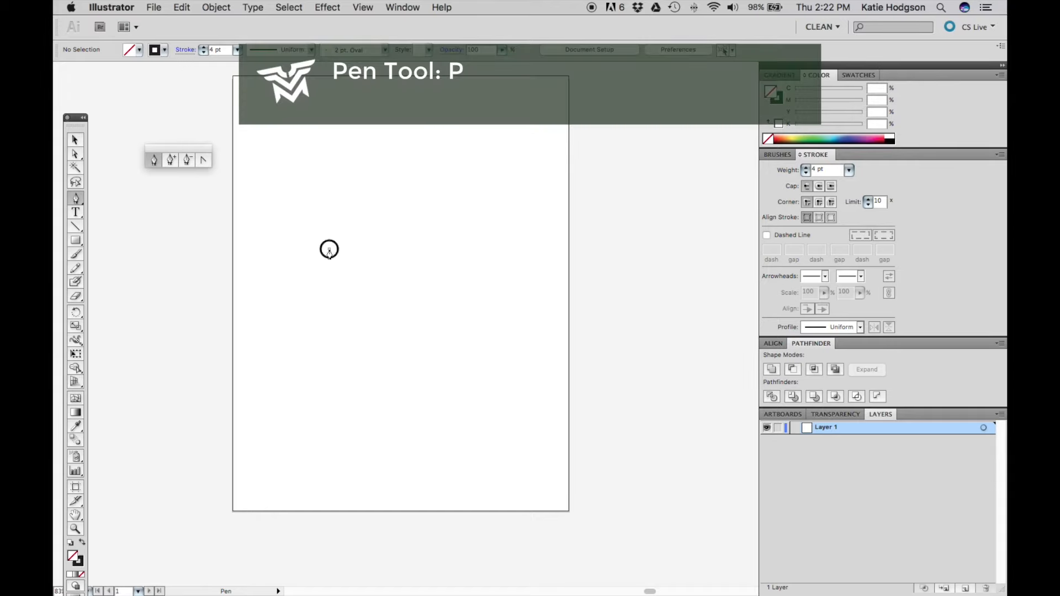
Place corner anchors with the Pen tool to form the closed, slightly peaked quadrilateral
{"action": "left_click", "coordinate": [329, 250]}
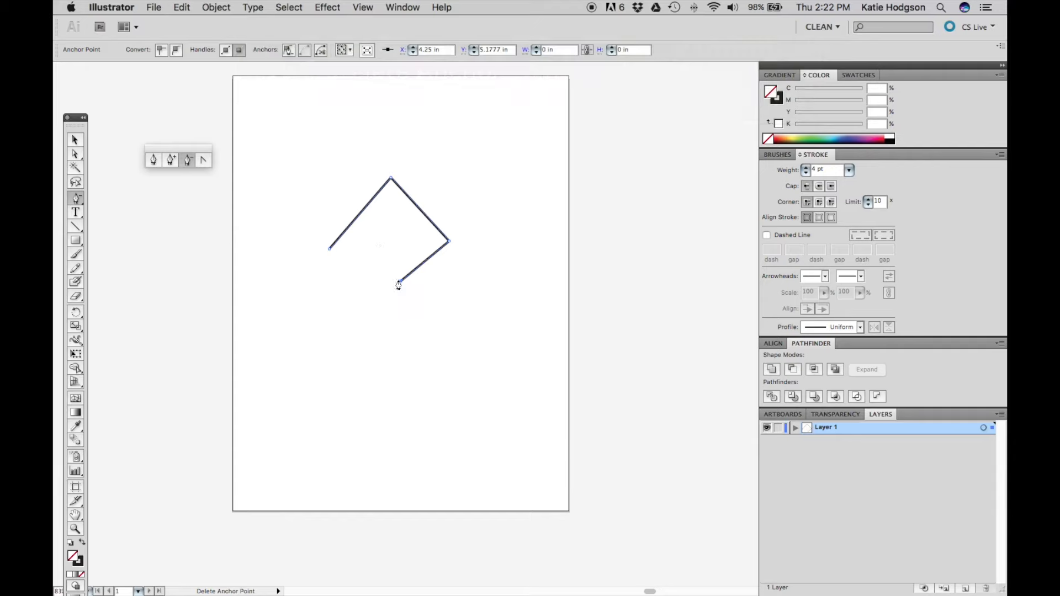
{"action": "left_click", "coordinate": [397, 284]}
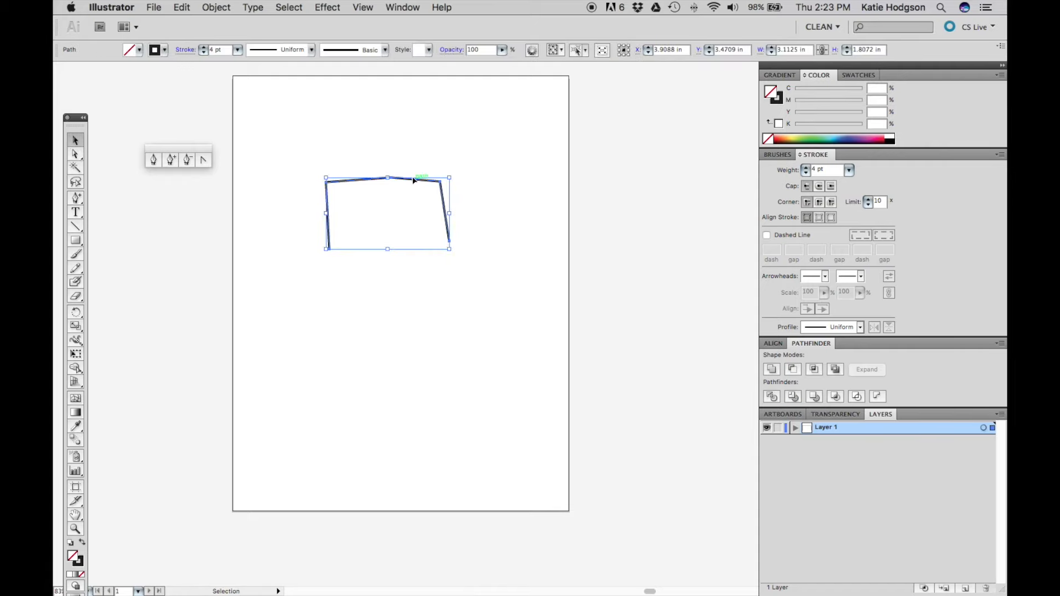
Fill the quadrilateral red from the Swatches panel, then revert it to an unfilled black outline
{"action": "left_click", "coordinate": [857, 75]}
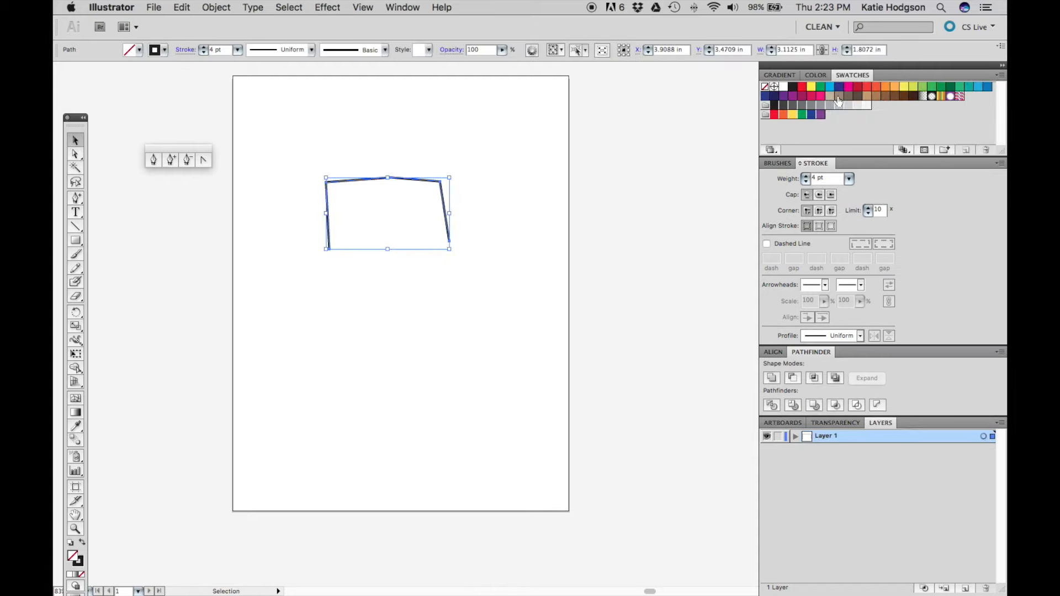
{"action": "left_click", "coordinate": [802, 87]}
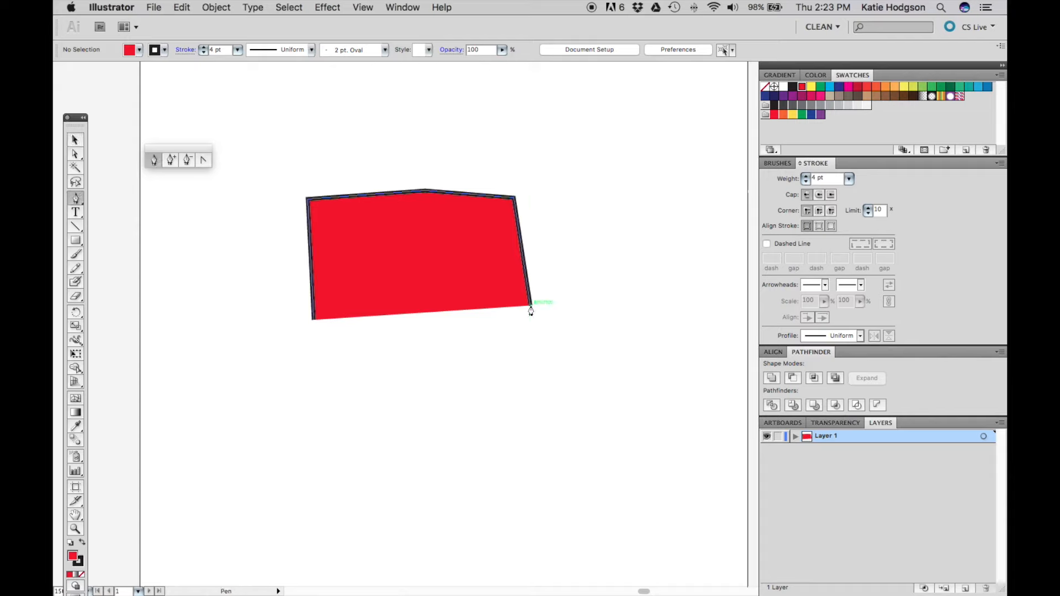
{"action": "left_click", "coordinate": [309, 320]}
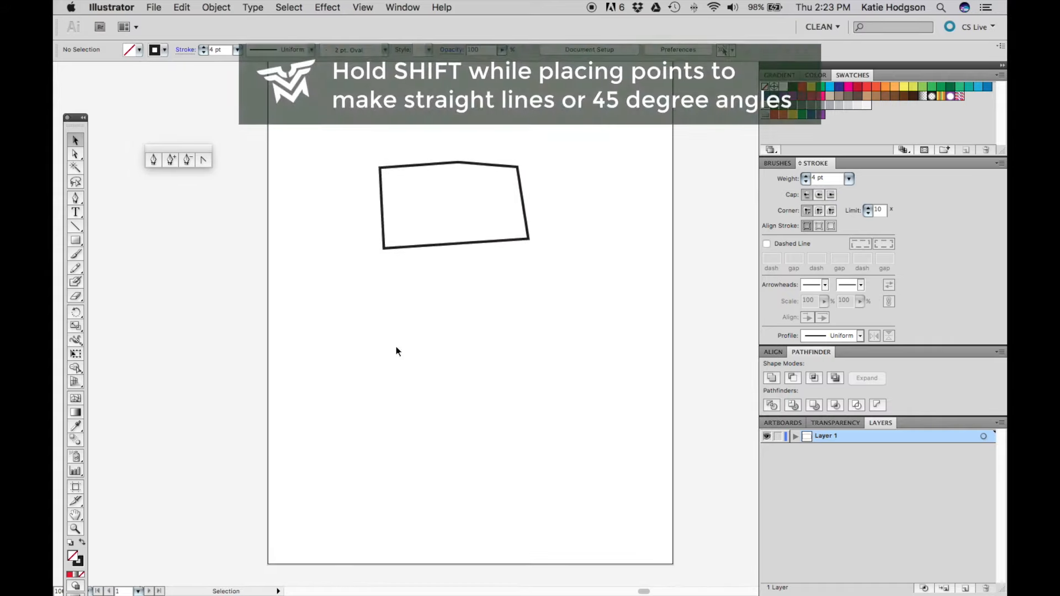
Draw the open path with a horizontal run, vertical drop and 45-degree diagonal, then deselect it
{"action": "left_click_drag", "start_coordinate": [370, 343], "coordinate": [438, 350]}
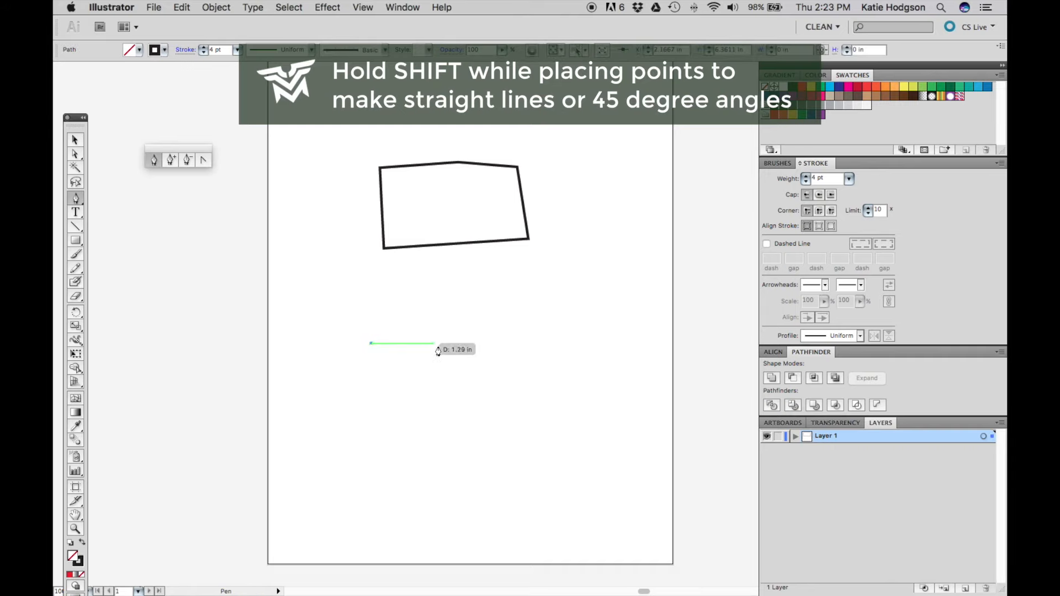
{"action": "left_click", "coordinate": [460, 342]}
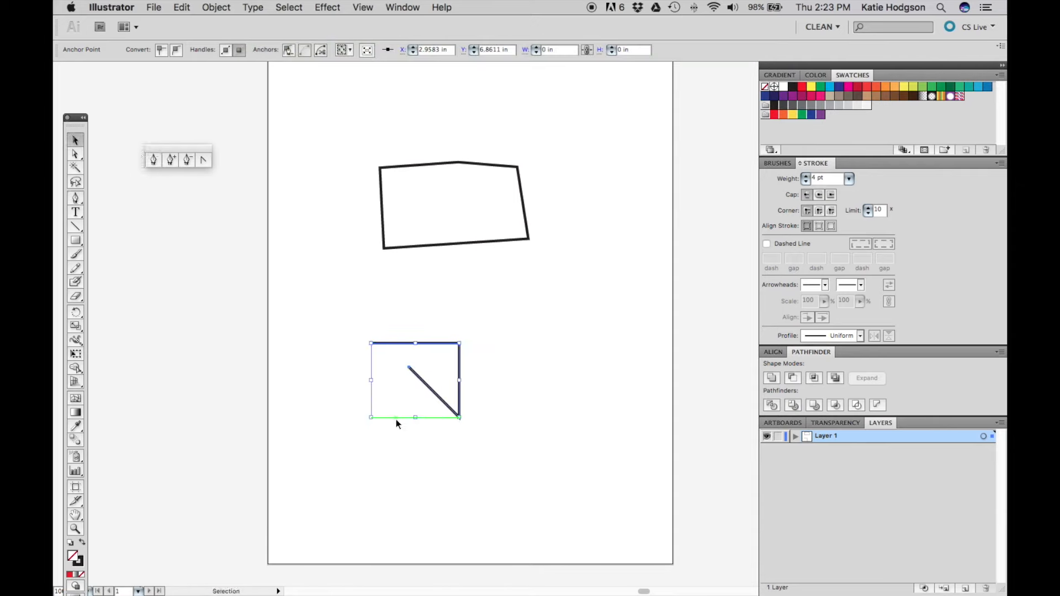
{"action": "left_click", "coordinate": [398, 424]}
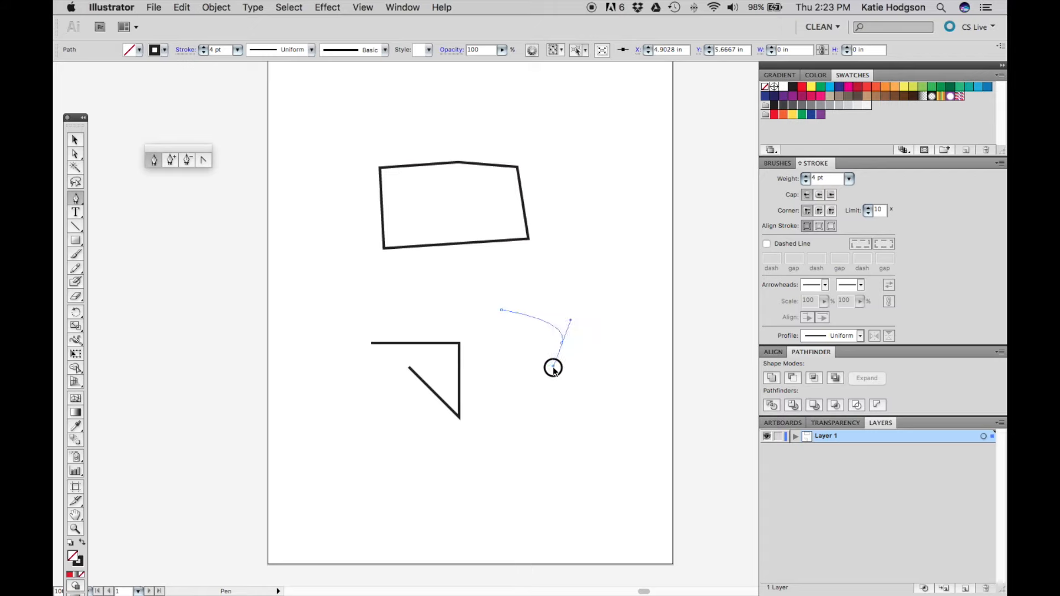
Drag out smooth anchors forming an S-shaped curve with a short hooked tail
{"action": "left_click_drag", "start_coordinate": [553, 368], "coordinate": [566, 395]}
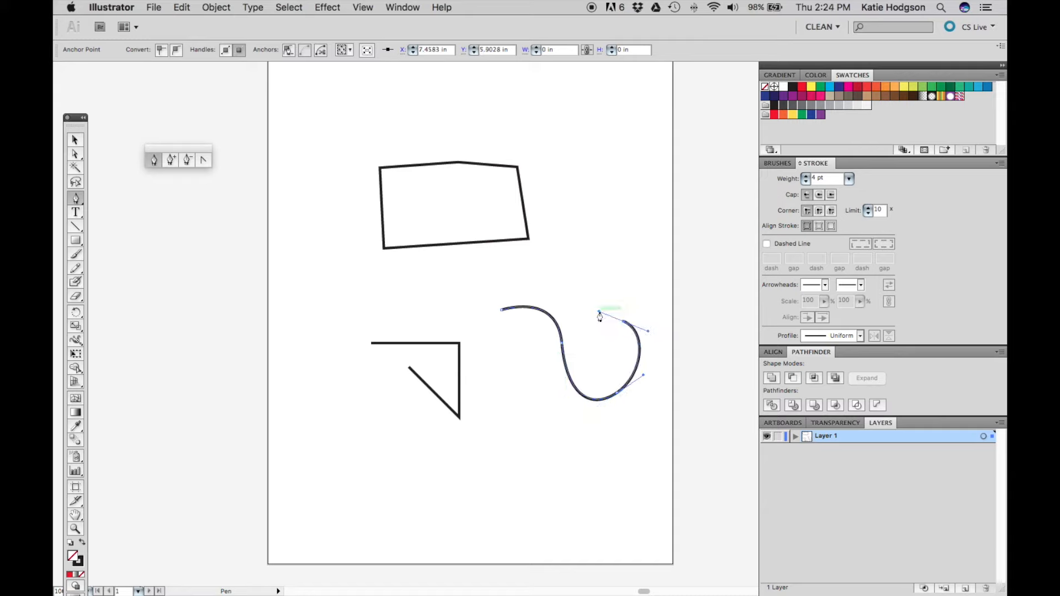
{"action": "left_click_drag", "start_coordinate": [599, 316], "coordinate": [596, 365]}
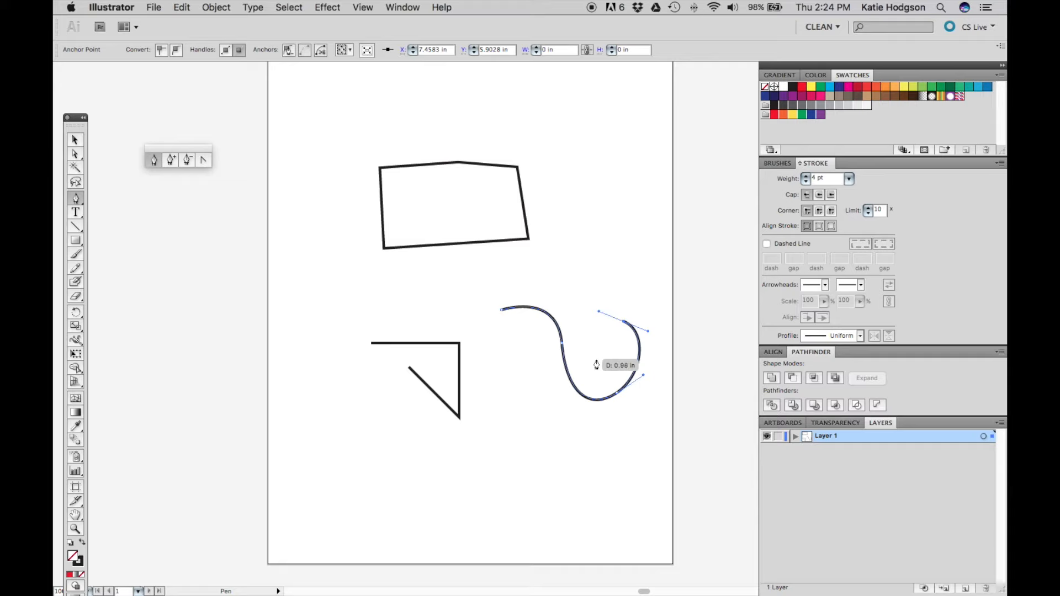
{"action": "left_click_drag", "start_coordinate": [639, 330], "coordinate": [623, 326]}
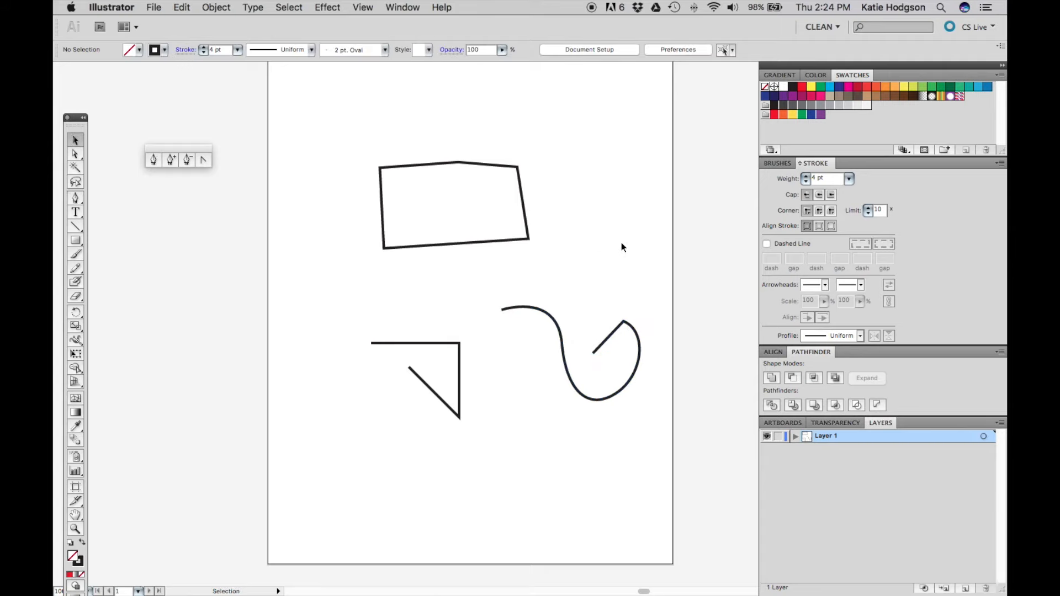
{"action": "mouse_move", "coordinate": [484, 369]}
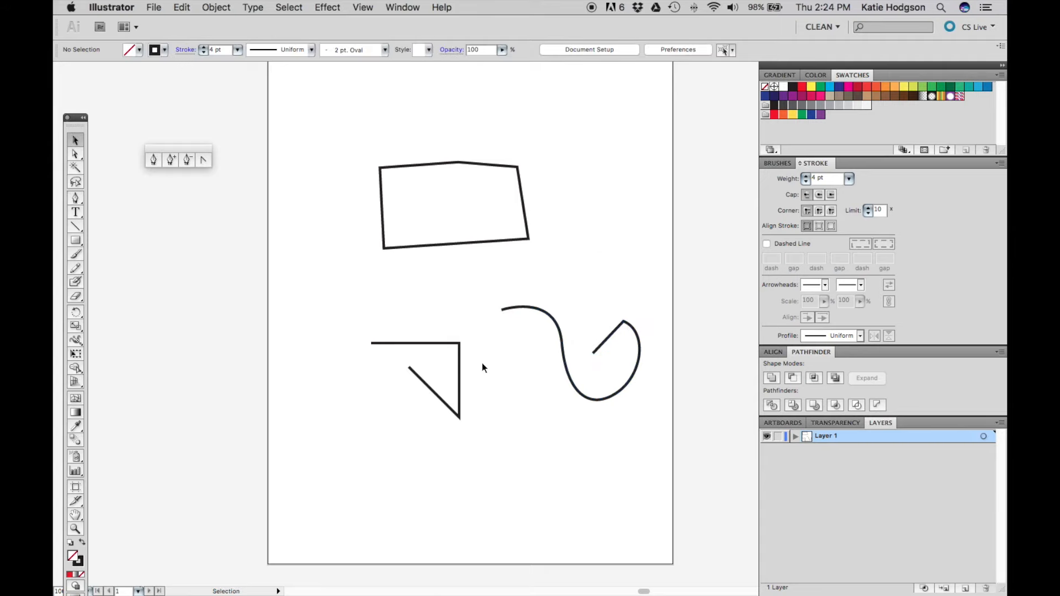
{"action": "mouse_move", "coordinate": [480, 344]}
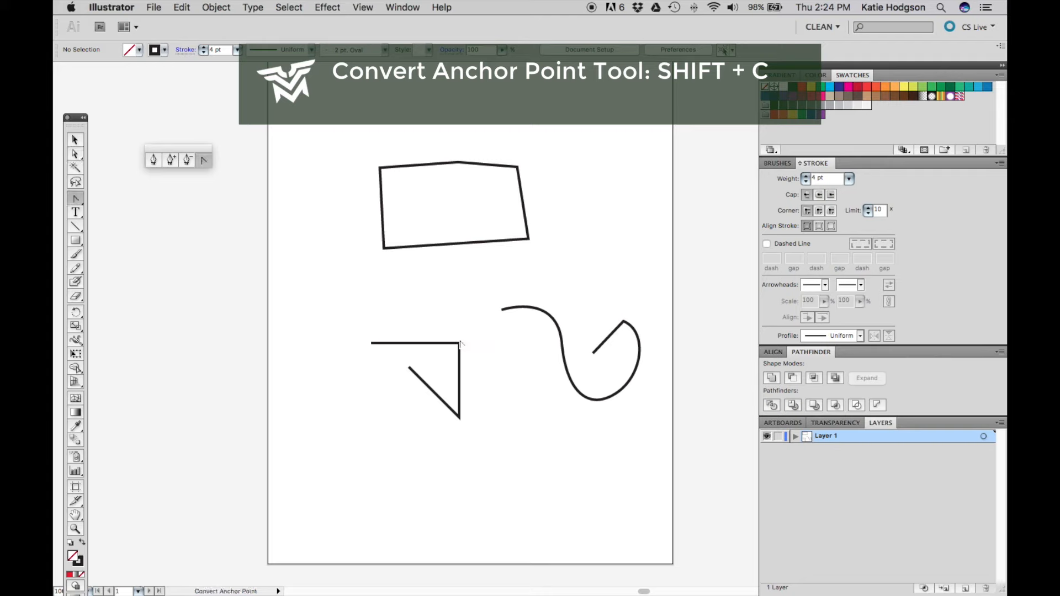
Convert the S-curve's smooth anchors to corner points, leaving a sharp zigzag
{"action": "left_click_drag", "start_coordinate": [456, 341], "coordinate": [494, 375]}
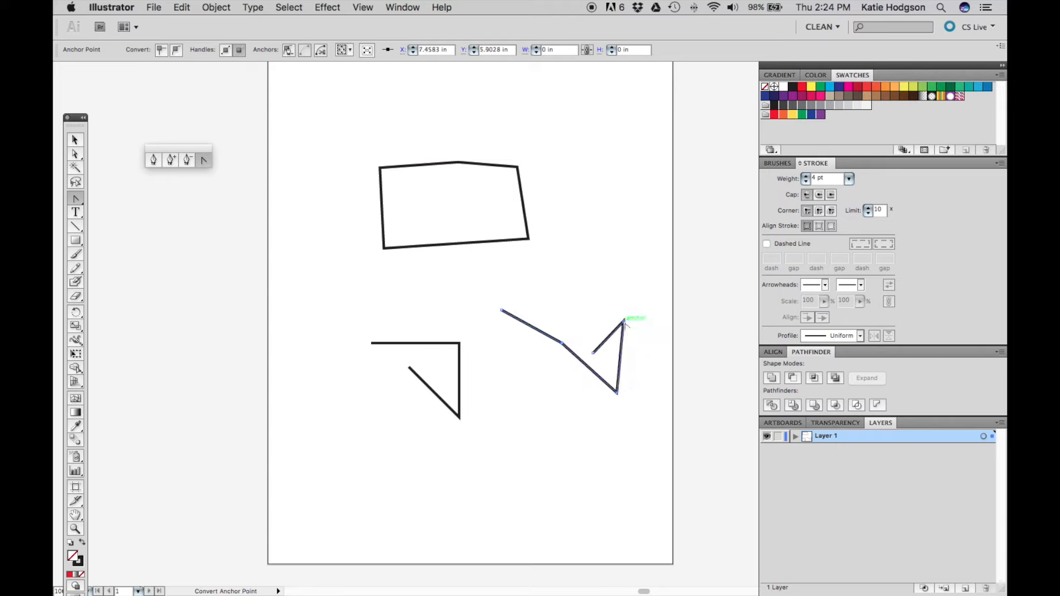
{"action": "left_click", "coordinate": [593, 281]}
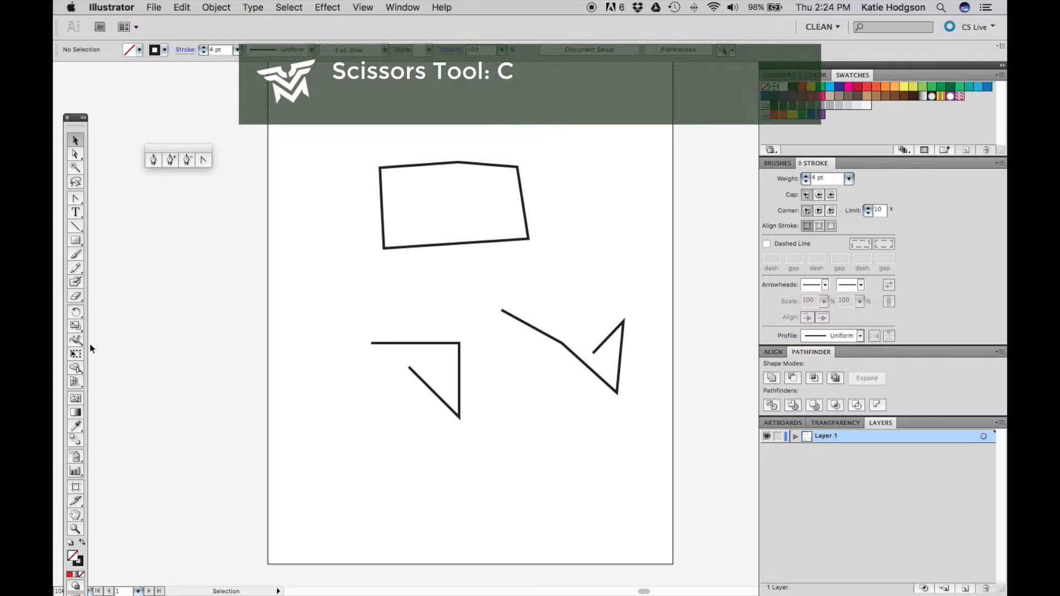
{"action": "mouse_move", "coordinate": [117, 342]}
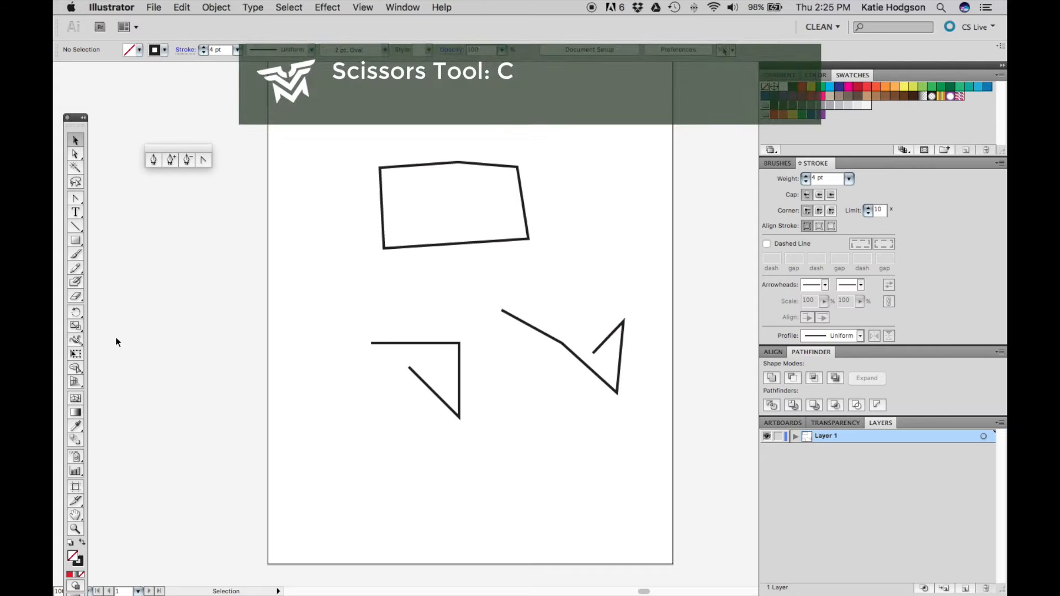
Cut the quadrilateral's bottom edge with the Scissors tool and bridge the gap with a rounded downward arc
{"action": "left_click", "coordinate": [75, 296]}
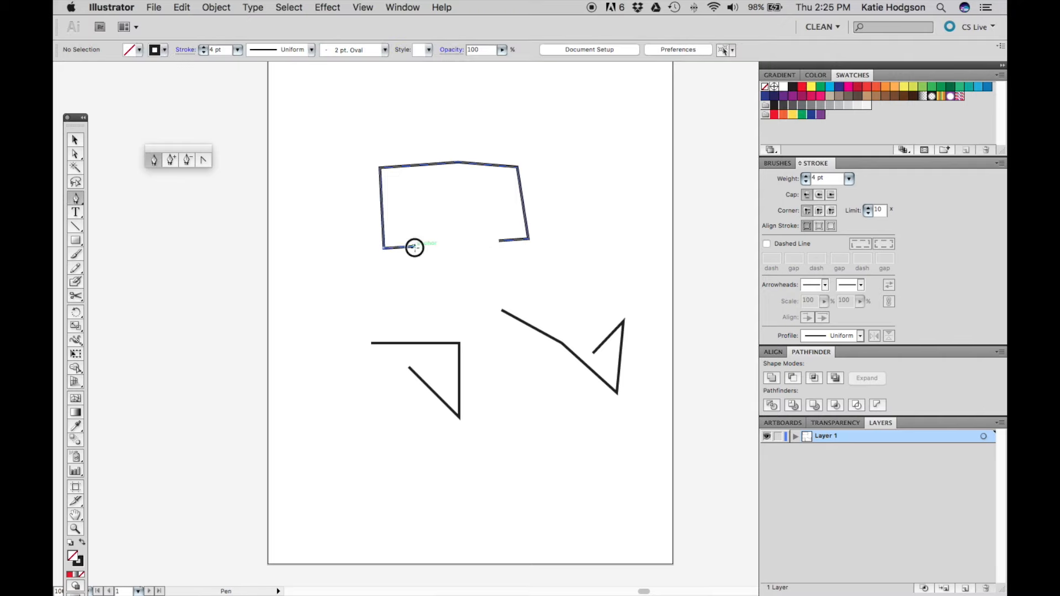
{"action": "left_click_drag", "start_coordinate": [414, 247], "coordinate": [484, 270]}
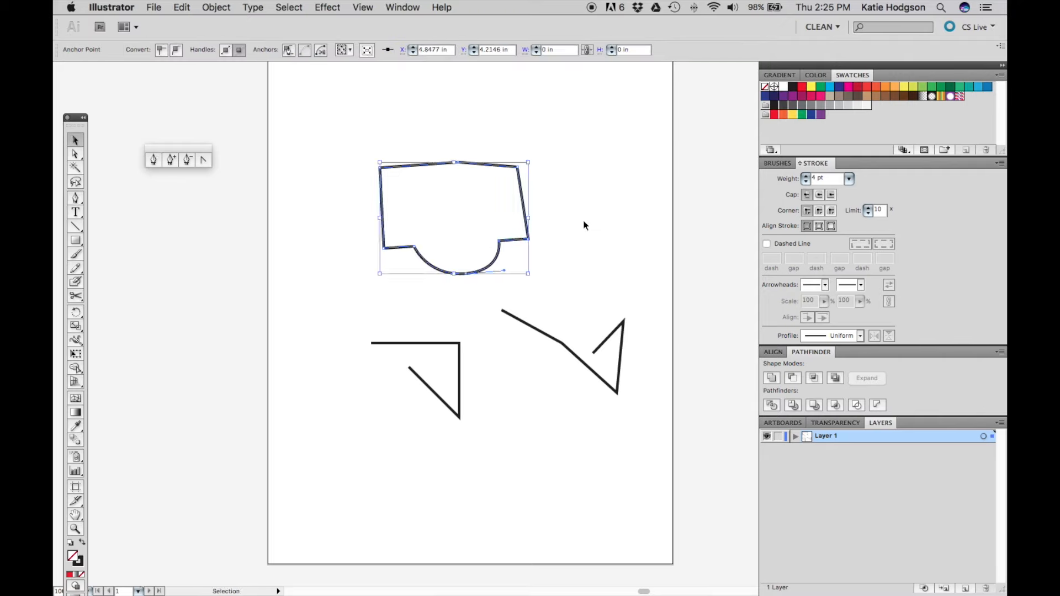